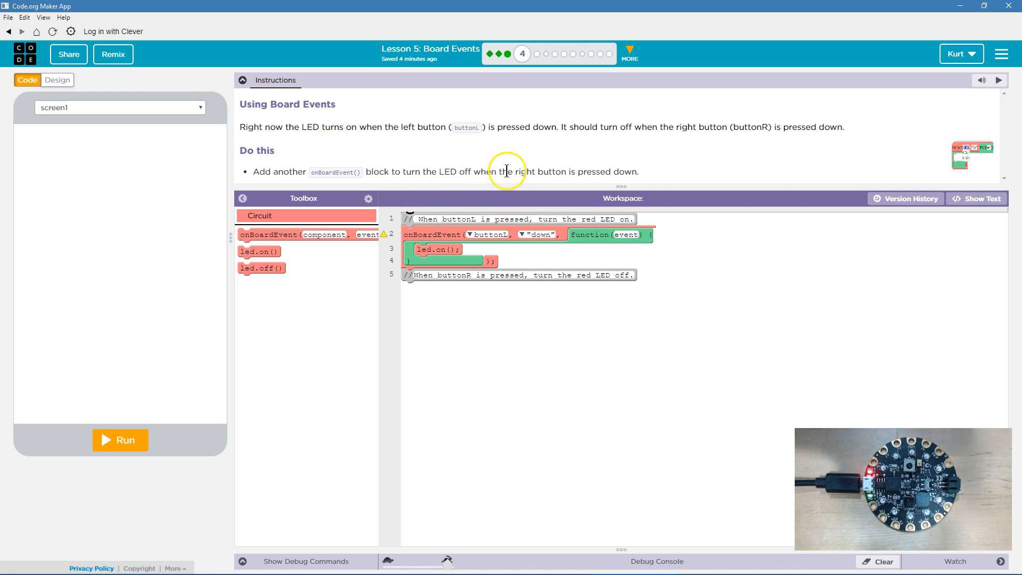
pyautogui.moveTo(564, 164)
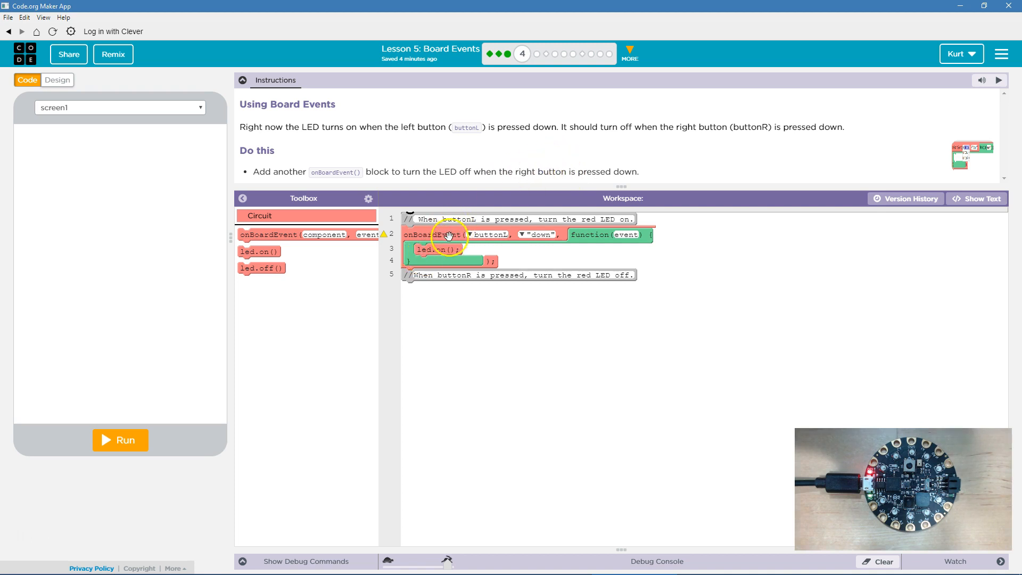
pyautogui.moveTo(498, 229)
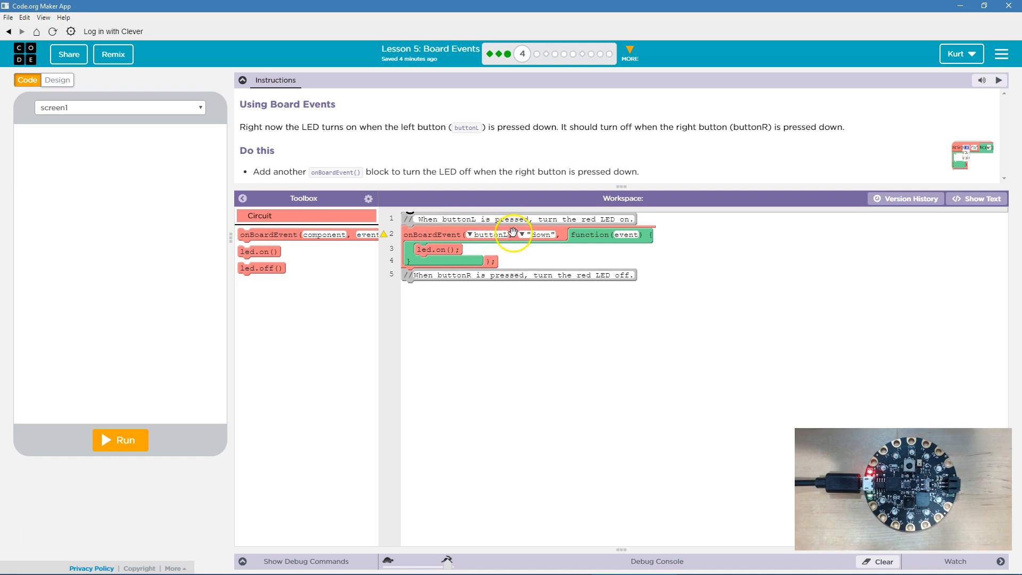
pyautogui.moveTo(425, 223)
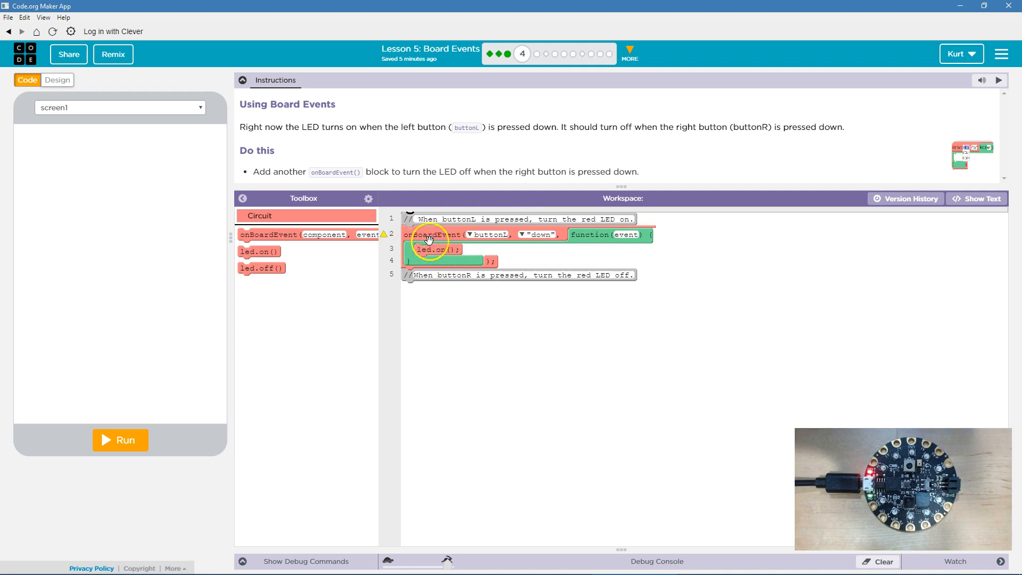
pyautogui.moveTo(752, 299)
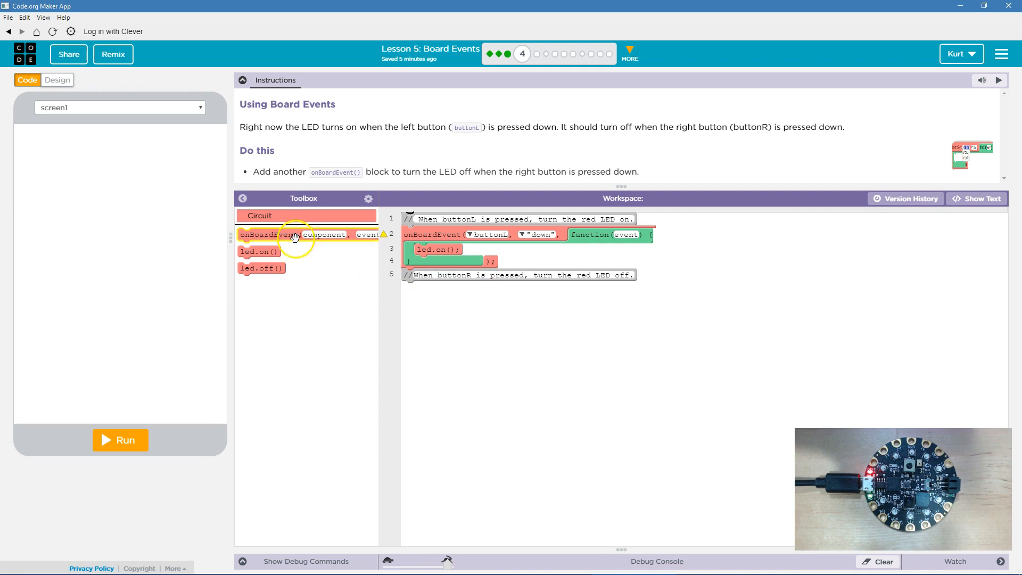
# Drop an onBoardEvent below the buttonR comment, set it to buttonR, and place led.off() inside.
pyautogui.moveTo(293, 234); pyautogui.dragTo(457, 290)
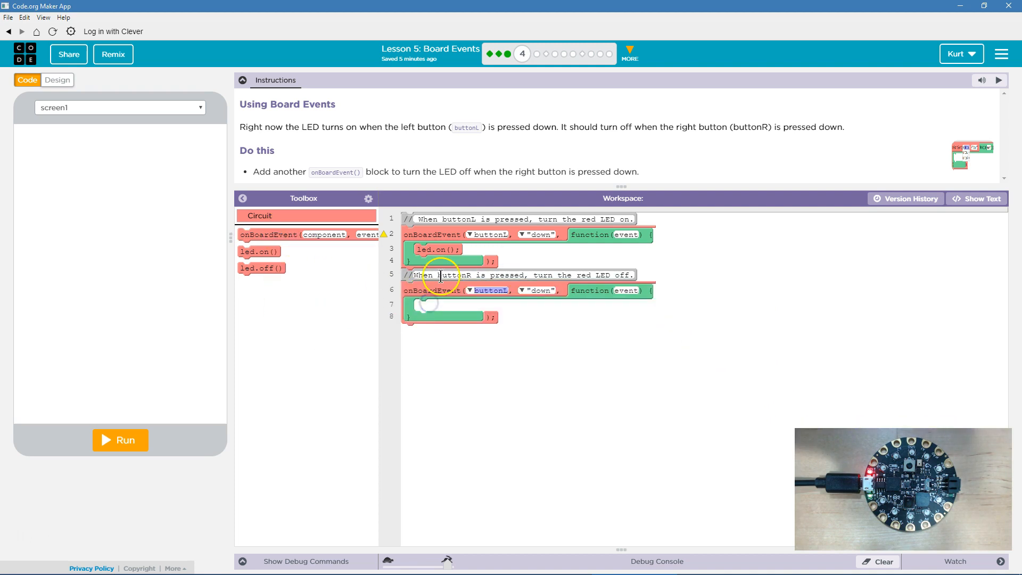
pyautogui.click(471, 290)
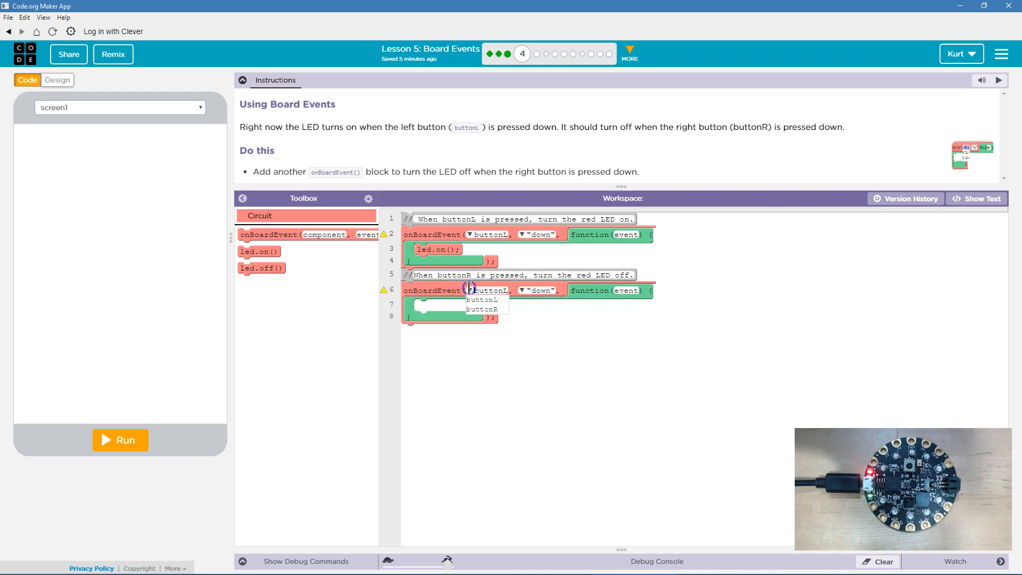
pyautogui.click(483, 309)
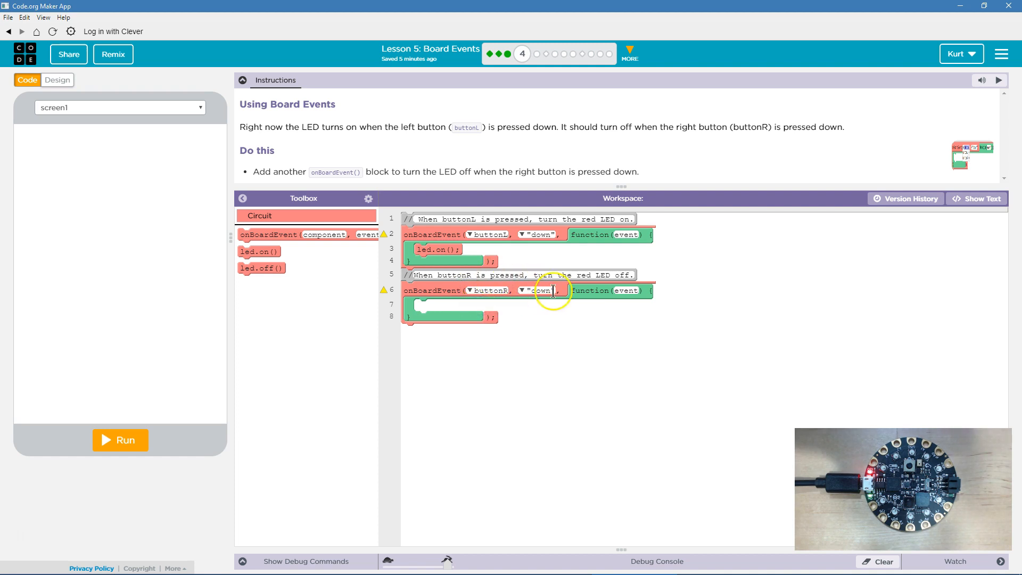
pyautogui.moveTo(272, 274)
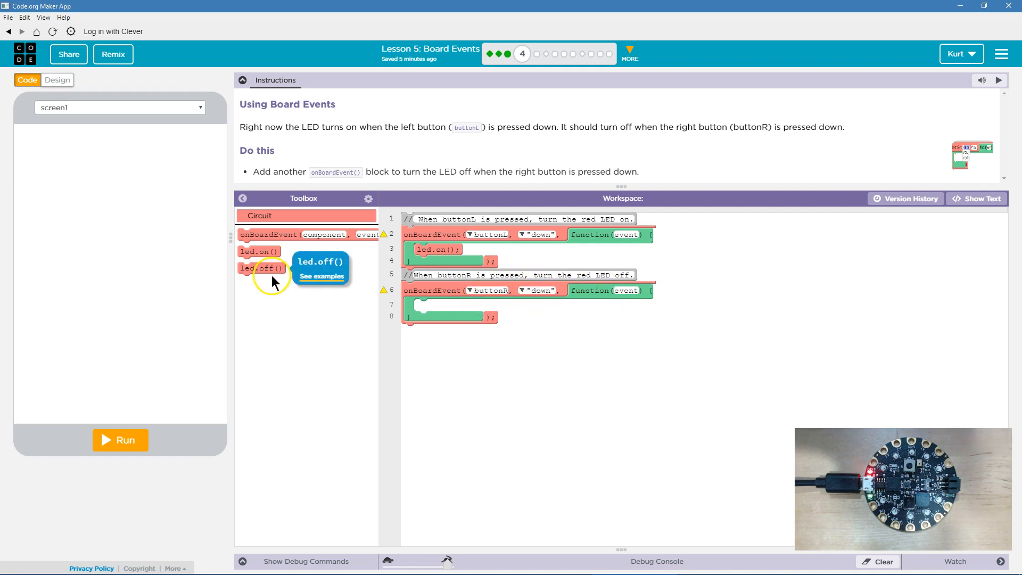
pyautogui.moveTo(261, 267); pyautogui.dragTo(437, 305)
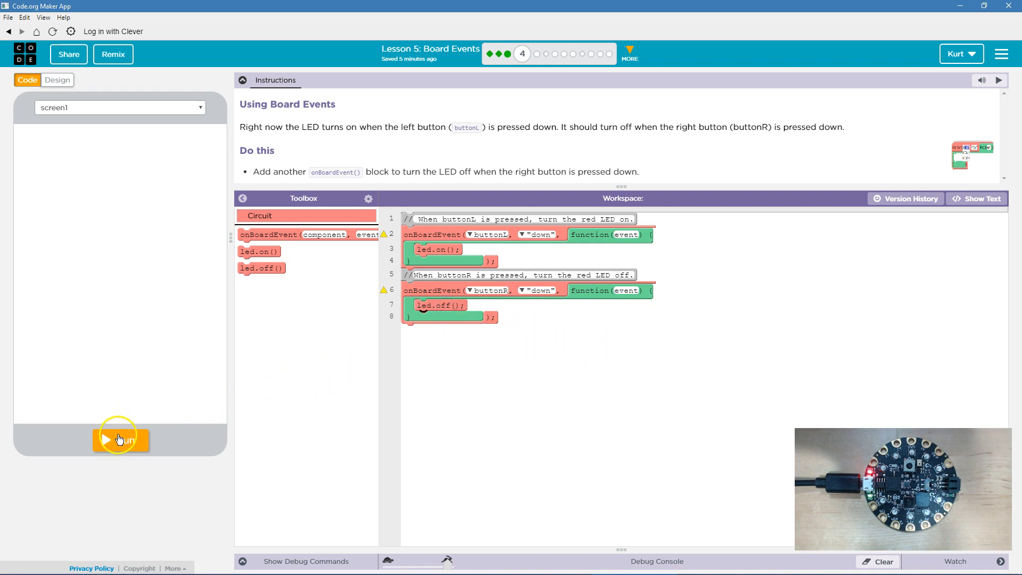
# Run the program so the buttonL and buttonR handlers go live on the board.
pyautogui.click(120, 439)
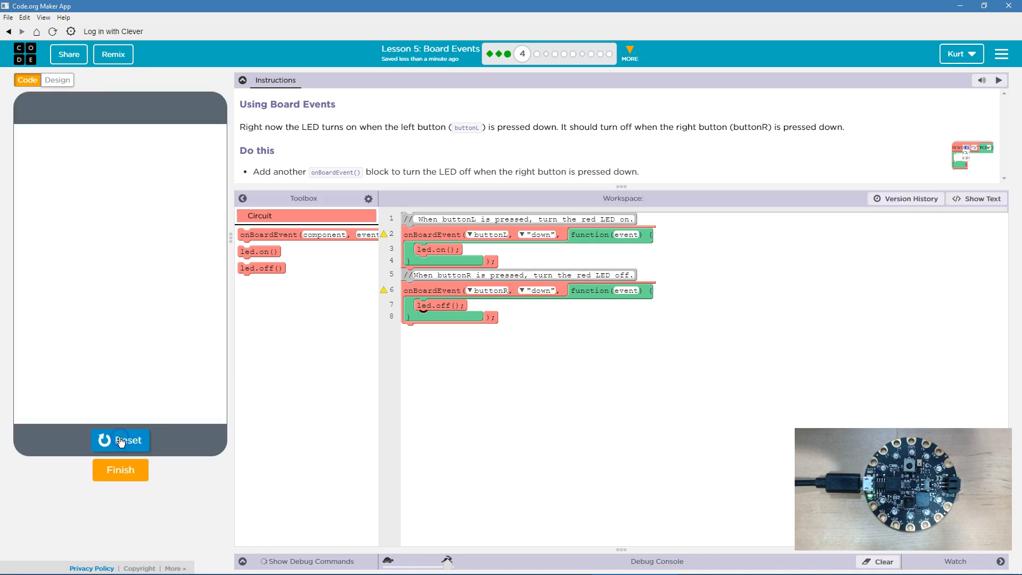
pyautogui.moveTo(318, 406)
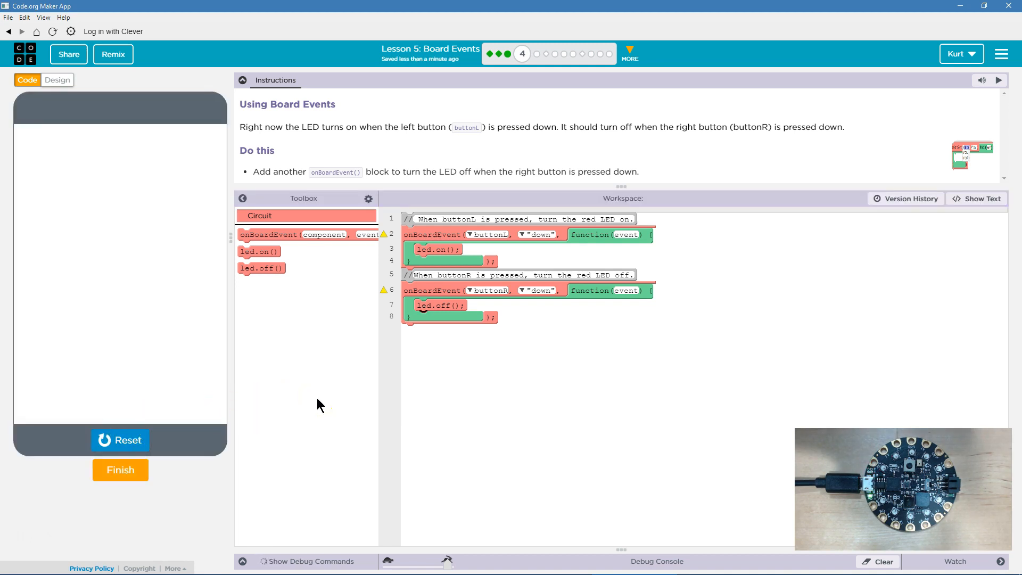